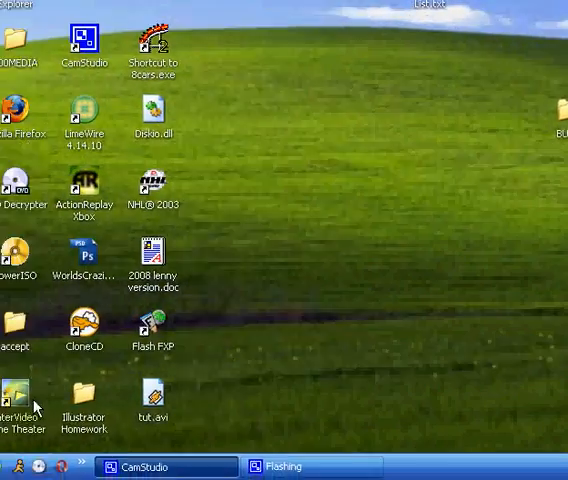
Launch HP PC Recovery CD-DVD Creator from Start and dismiss the 'only one set allowed' error
left_click(30, 466)
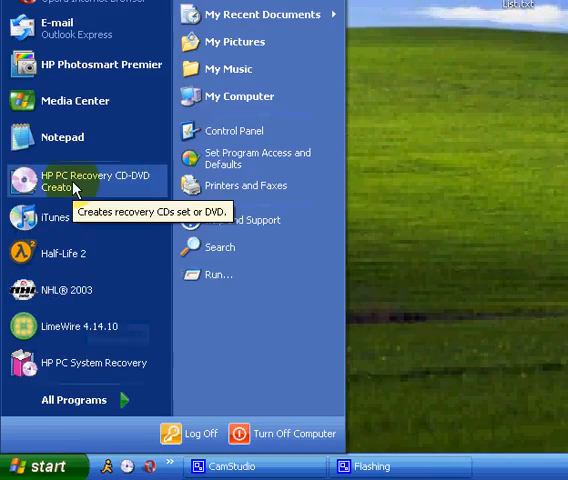
left_click(96, 182)
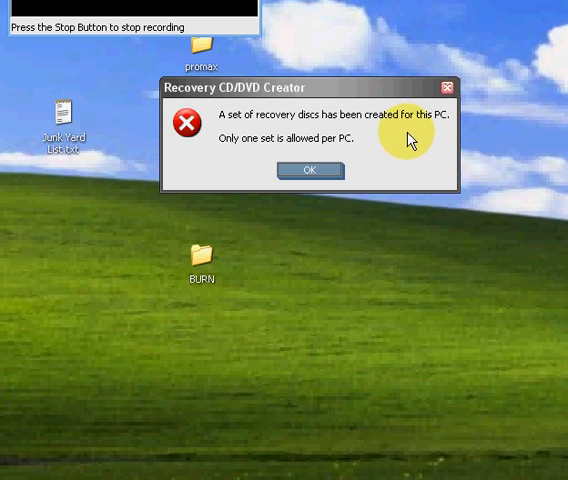
mouse_move(368, 160)
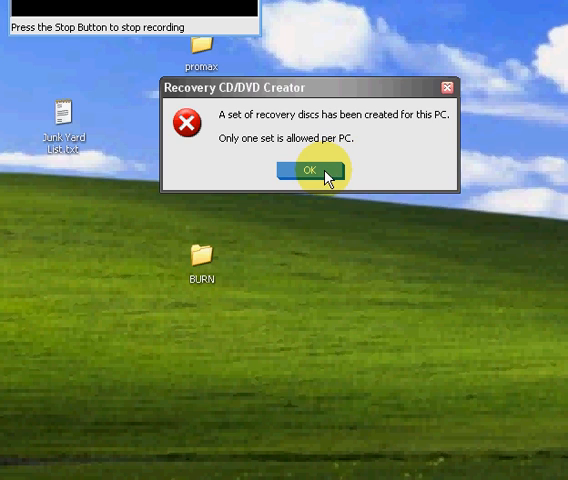
left_click(312, 170)
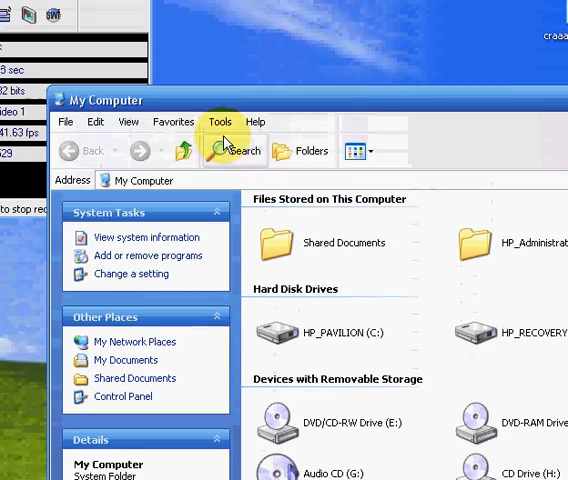
In Folder Options View, show hidden files and unhide protected operating system files, confirming the warning
left_click(216, 122)
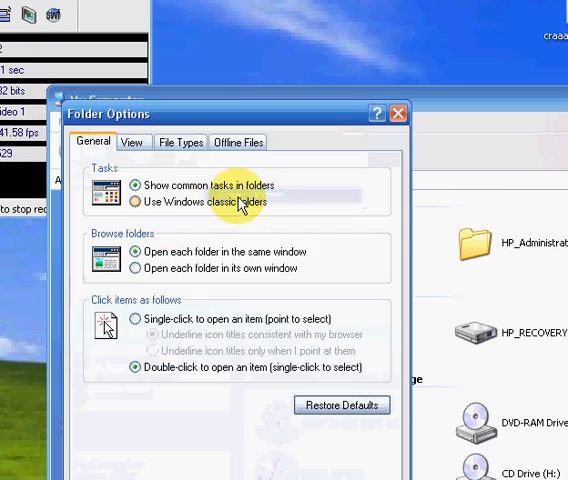
left_click(148, 68)
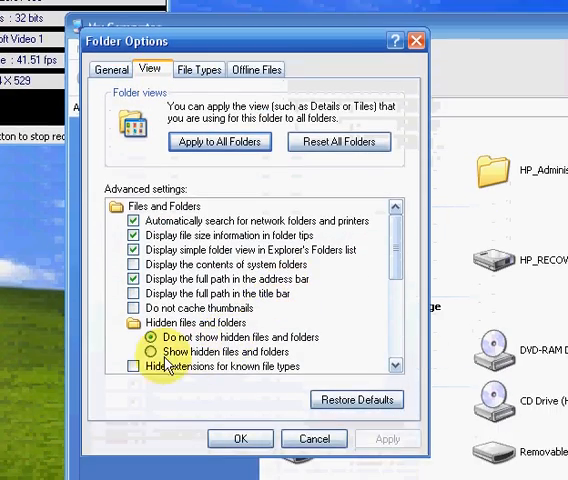
left_click(160, 352)
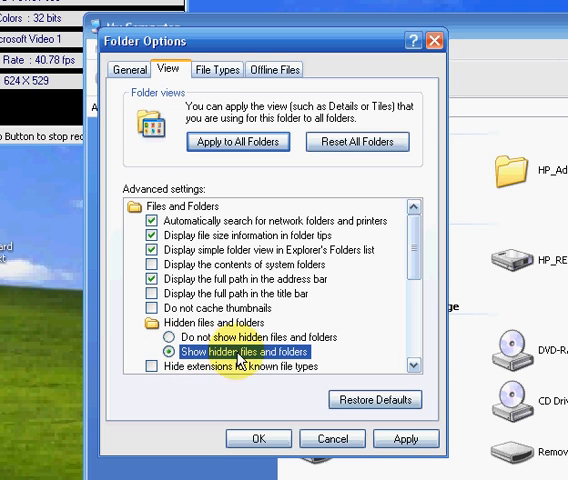
scroll("down", 3)
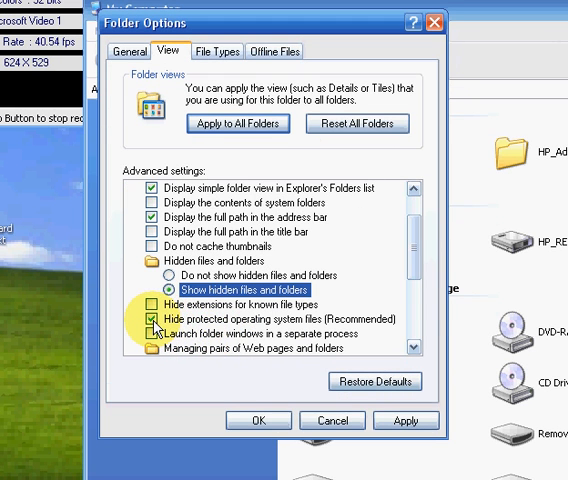
left_click(148, 320)
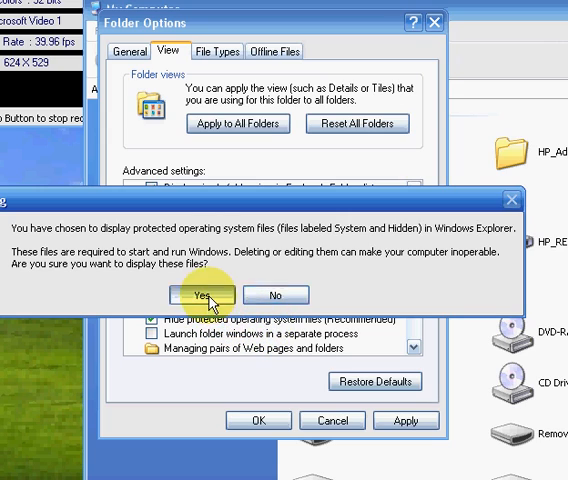
left_click(208, 294)
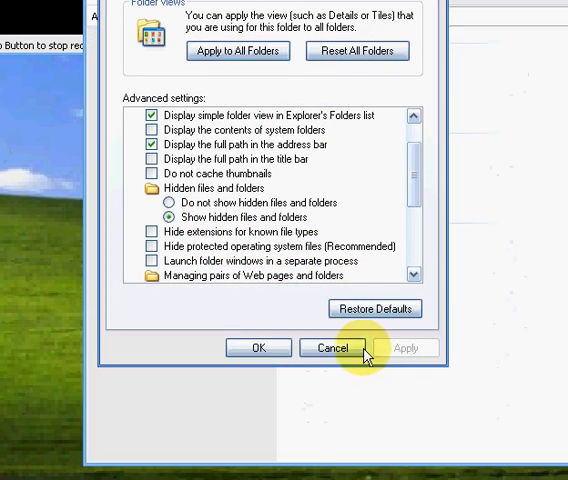
left_click(332, 348)
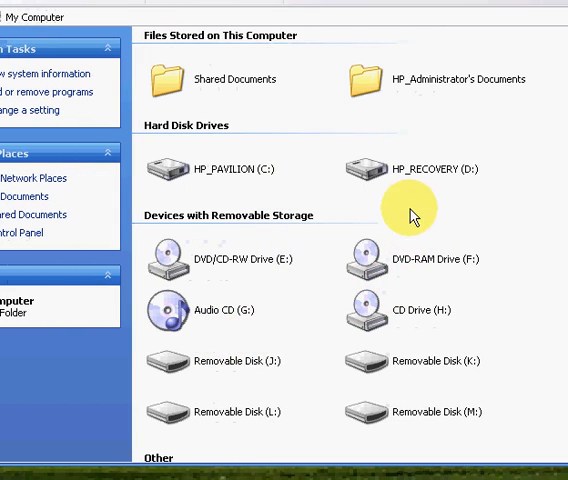
mouse_move(424, 176)
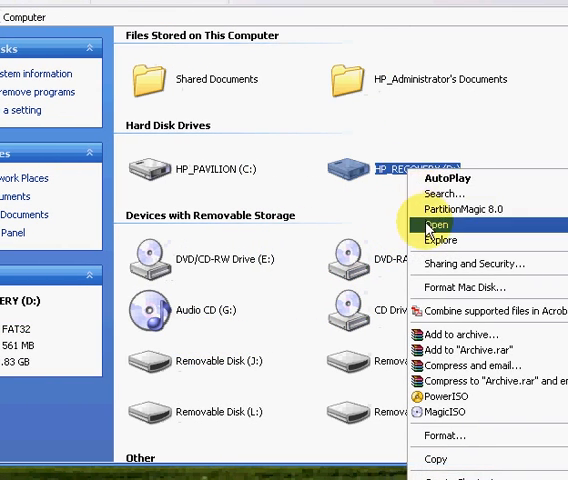
Explore HP_RECOVERY (D:) and rename its HPCD.sys to HPCD.bat, confirming the system-file warning
left_click(436, 224)
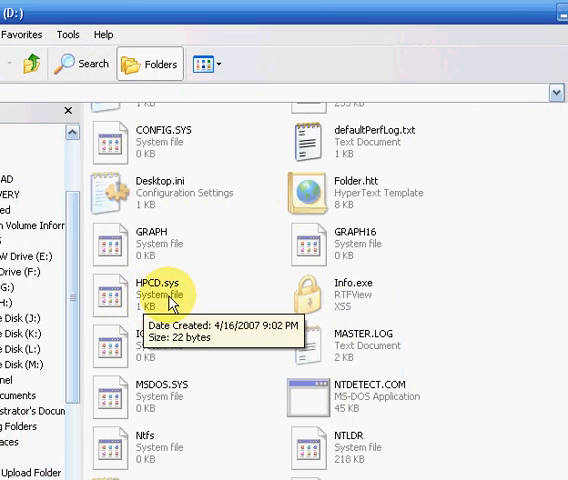
right_click(140, 290)
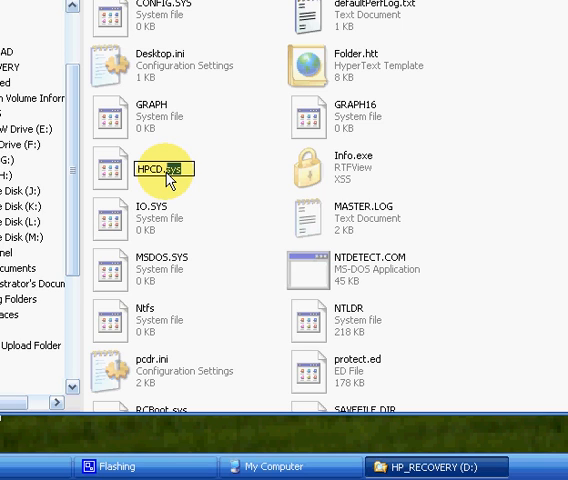
type("HPCD.bat")
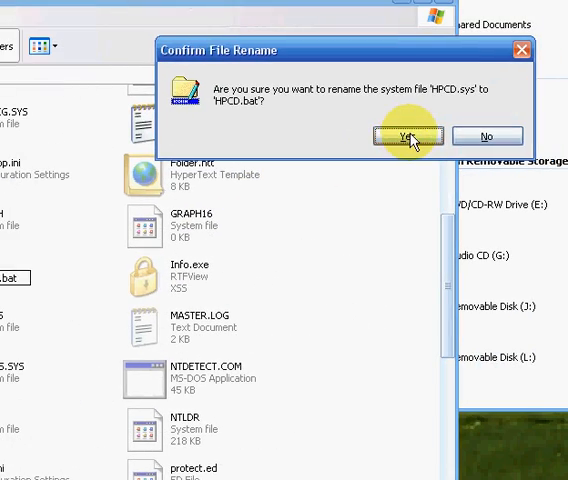
left_click(404, 136)
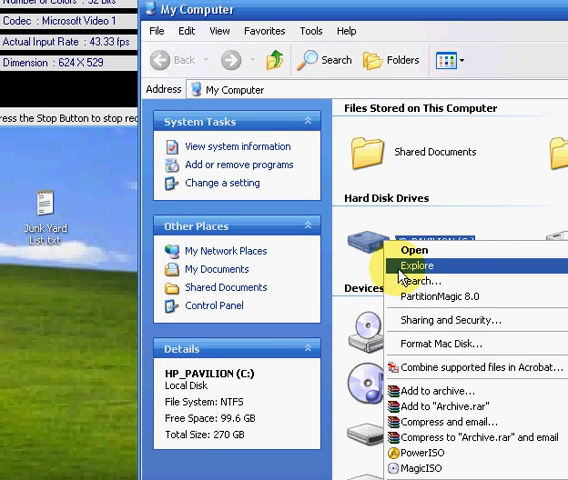
Explore HP_PAVILION (C:) into WINDOWS\SMINST and rename that HPCD.sys to HPCD.bat
left_click(420, 264)
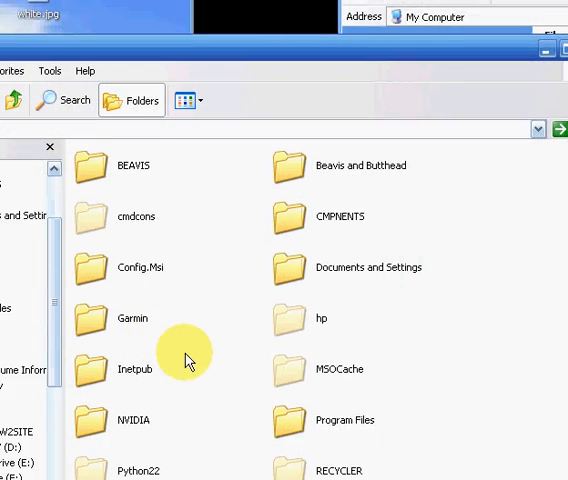
scroll("down", 3)
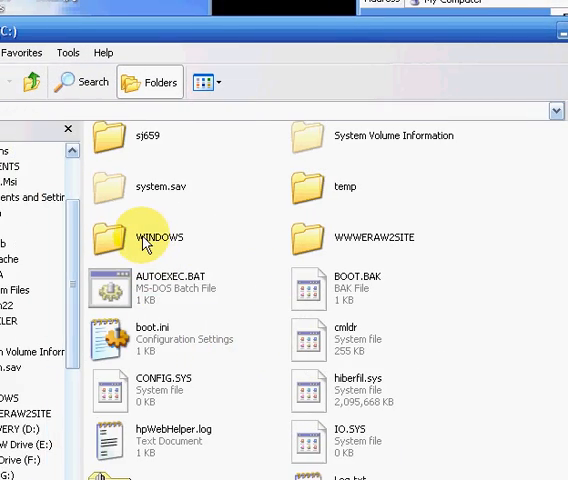
double_click(152, 236)
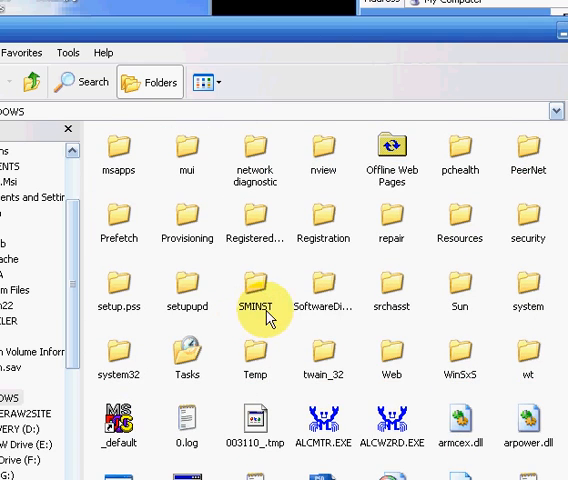
mouse_move(256, 290)
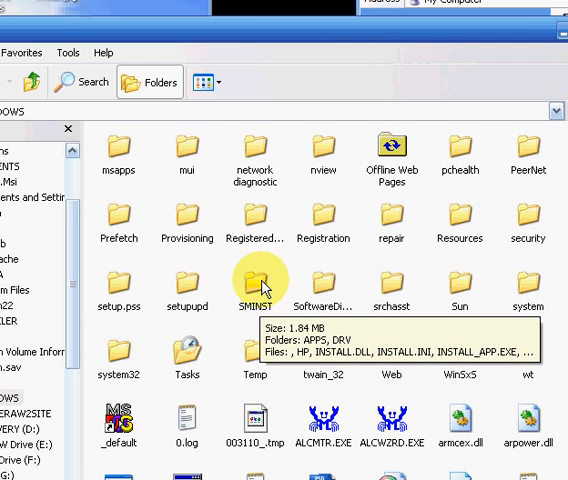
double_click(256, 284)
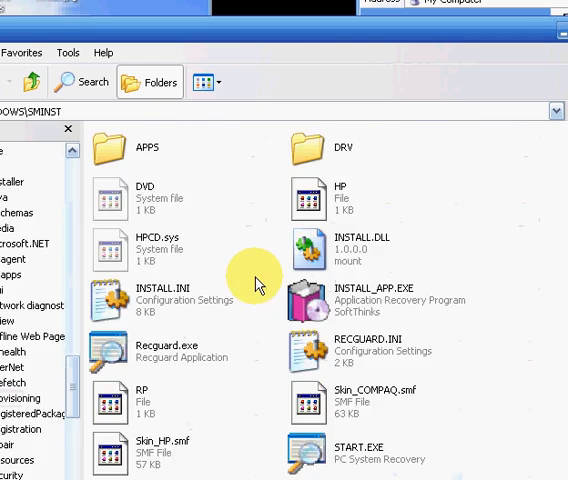
mouse_move(218, 304)
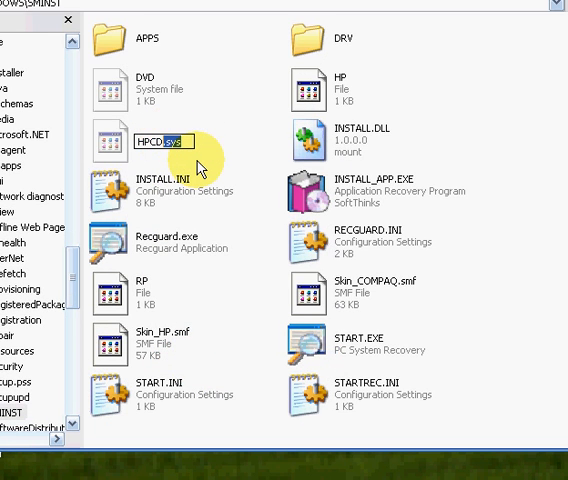
type("HPCD.ba")
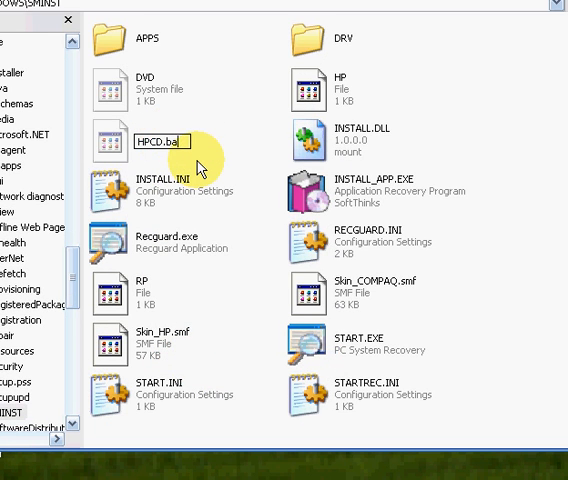
key("Return")
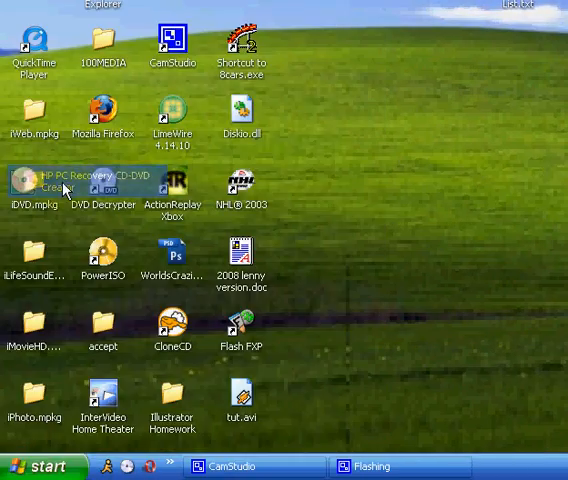
Launch HP PC Recovery CD-DVD Creator from the desktop icon to reach its welcome page
double_click(30, 180)
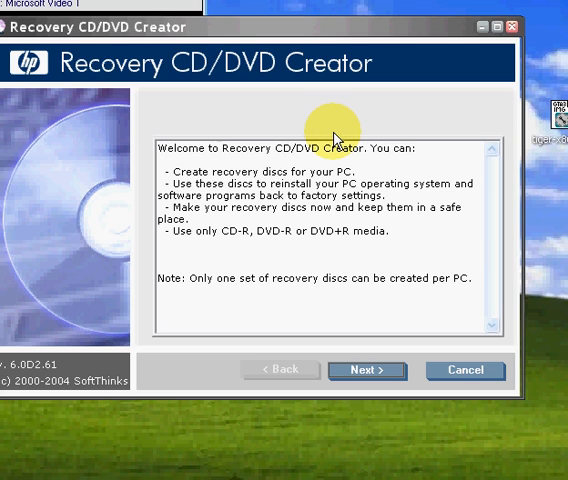
mouse_move(304, 130)
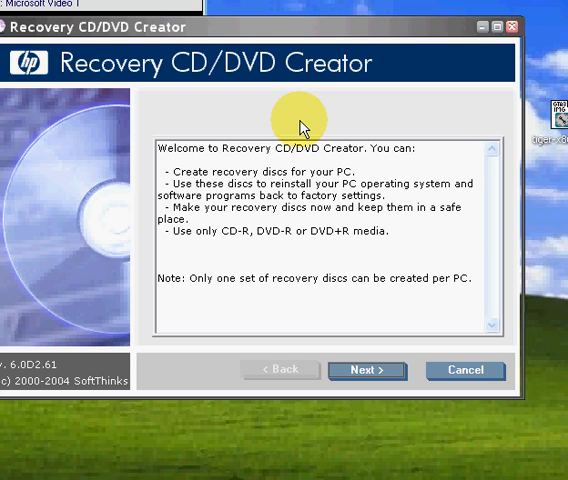
mouse_move(356, 320)
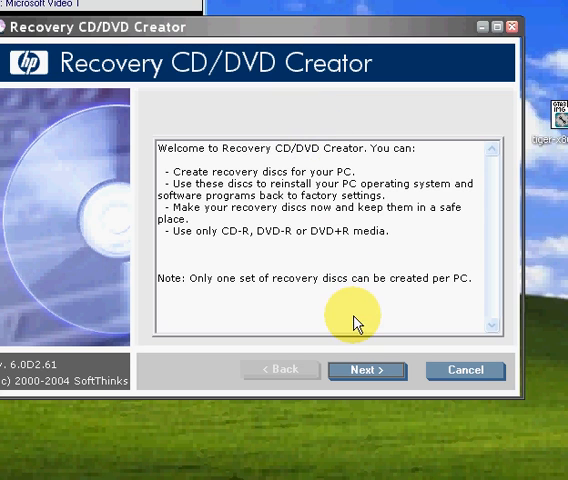